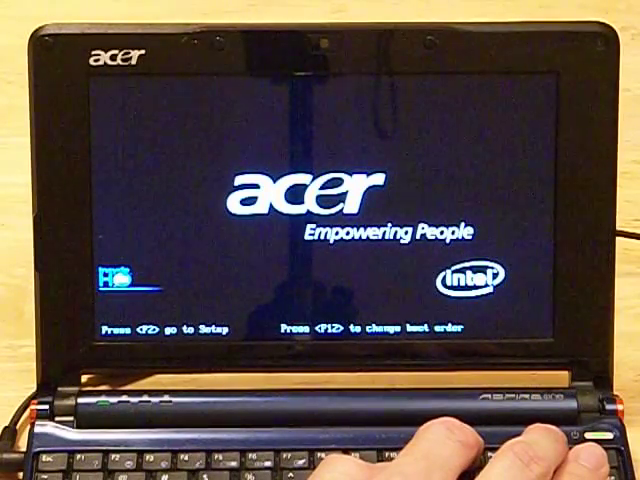
Bring up the F12 one-time boot list, then enter the InsydeH2O firmware setup with F2
{"action": "key", "text": "F12"}
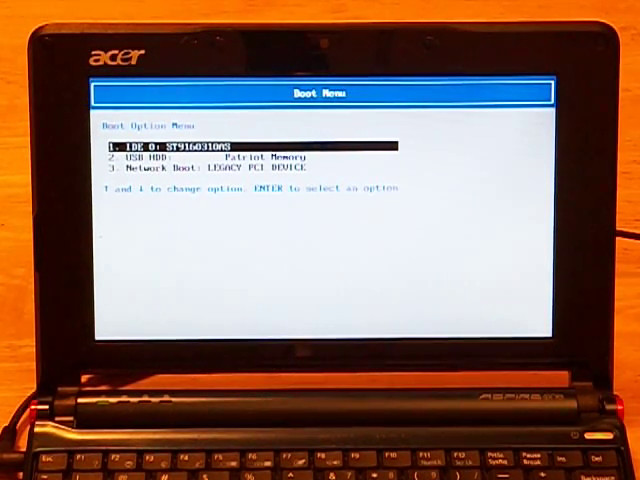
{"action": "key", "text": "down"}
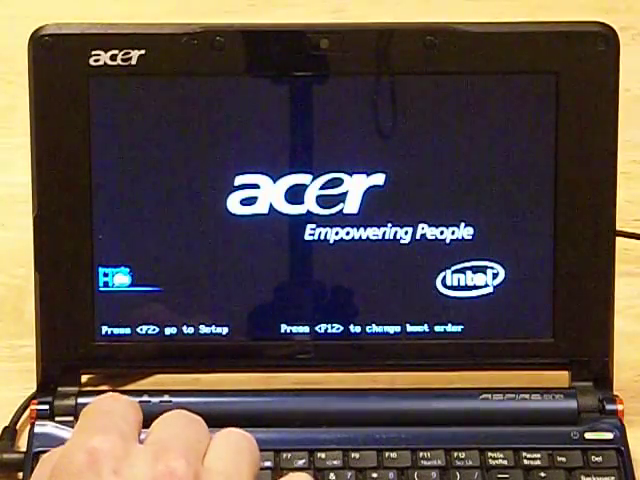
{"action": "key", "text": "f2"}
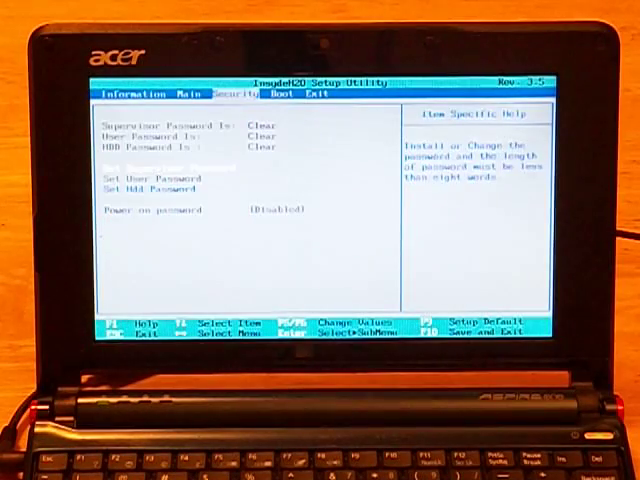
On the Boot page, raise USB HDD to the top of the boot priority order with F6
{"action": "left_click", "coordinate": [276, 92]}
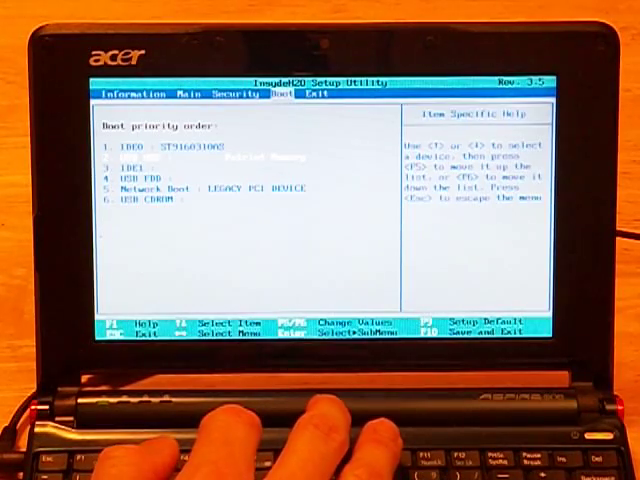
{"action": "key", "text": "F6"}
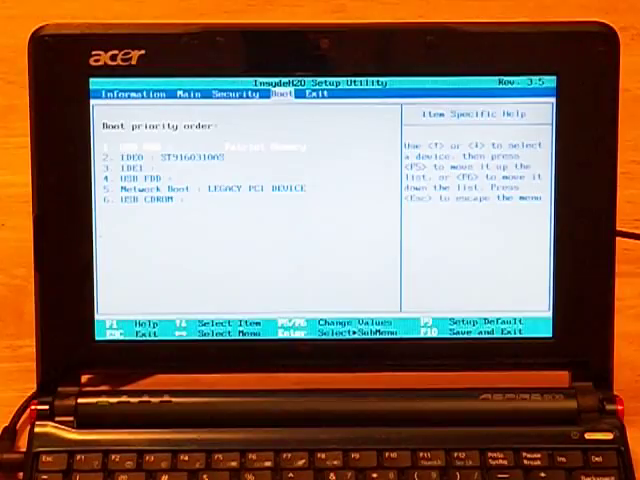
Save the new boot order with F10 and reboot into the USB multiboot distro menu
{"action": "key", "text": "F10"}
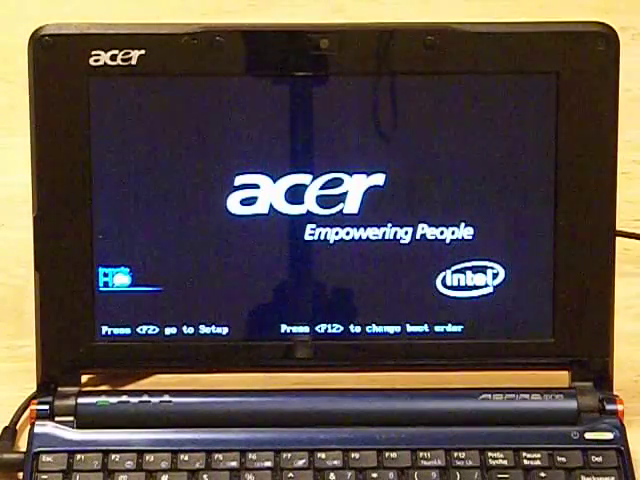
{"action": "key", "text": "f2"}
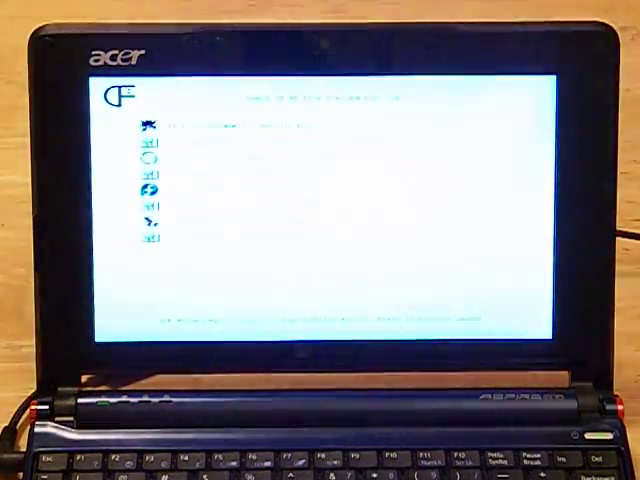